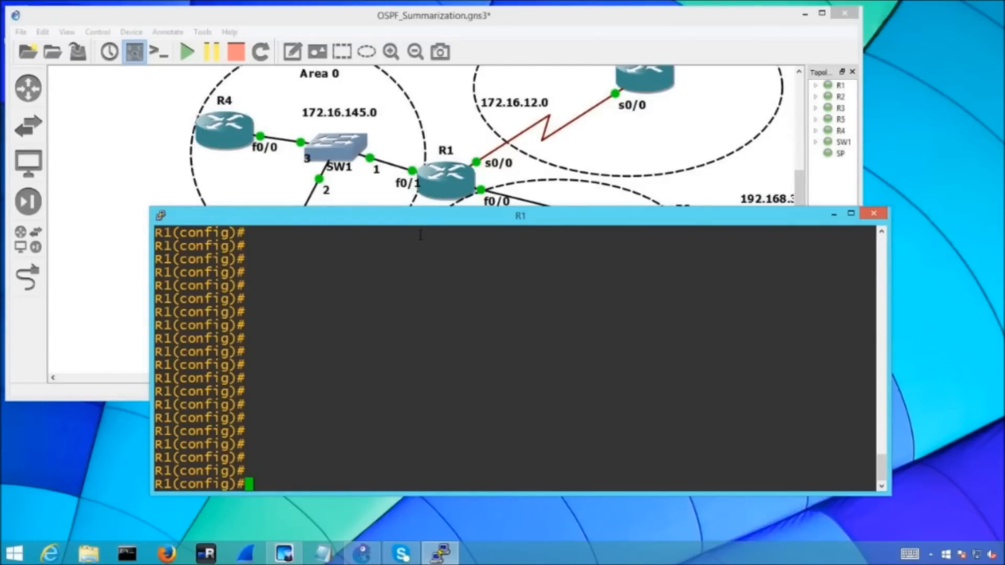
# Step: Leave config mode, confirm four FULL neighbors with show ip ospf neighbor, return to conf t
pyautogui.write('end')
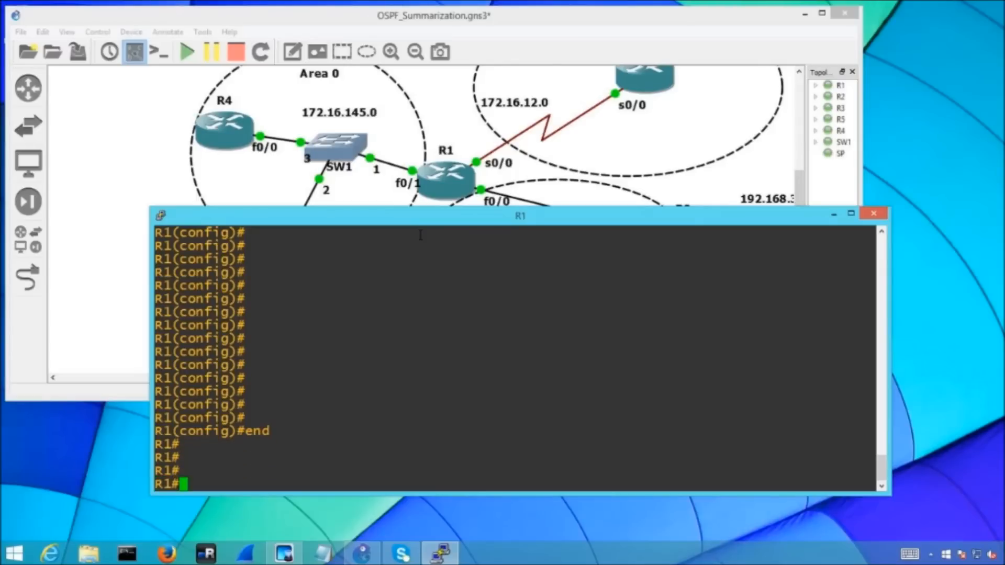
pyautogui.write('show ip ospf neighbor')
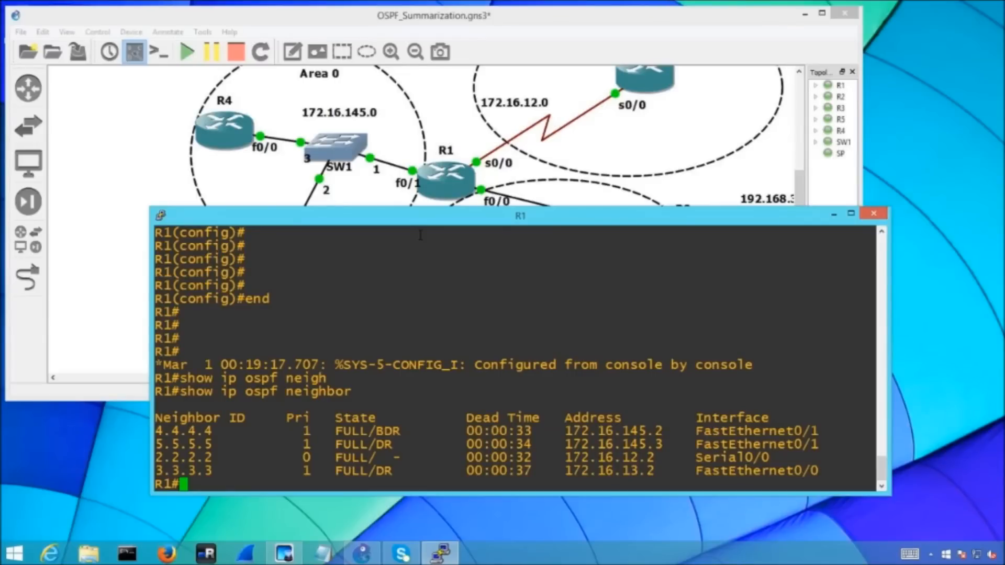
pyautogui.write('conf t')
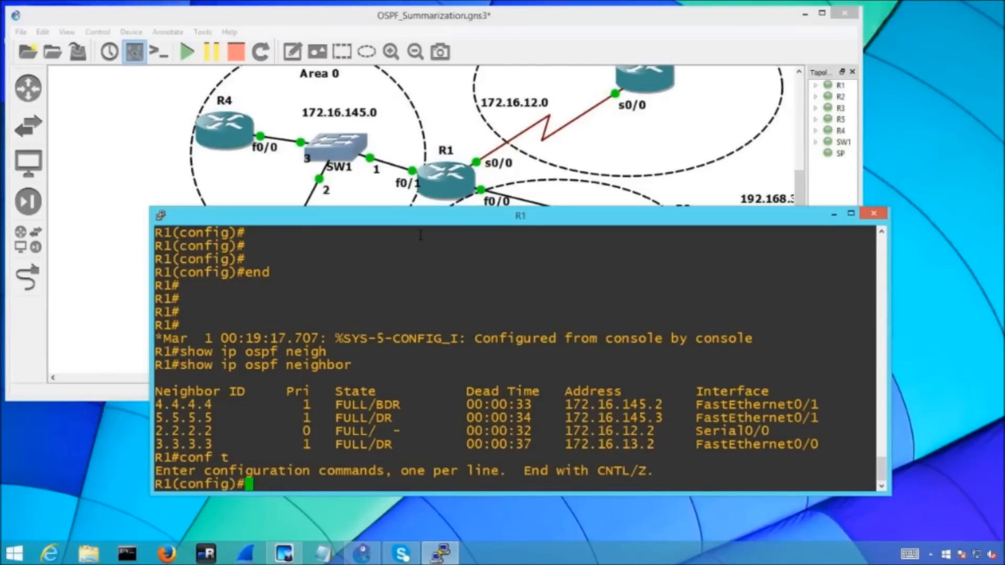
# Step: List the configuration modes available to alias ? and begin an alias exec command
pyautogui.write('alias ?')
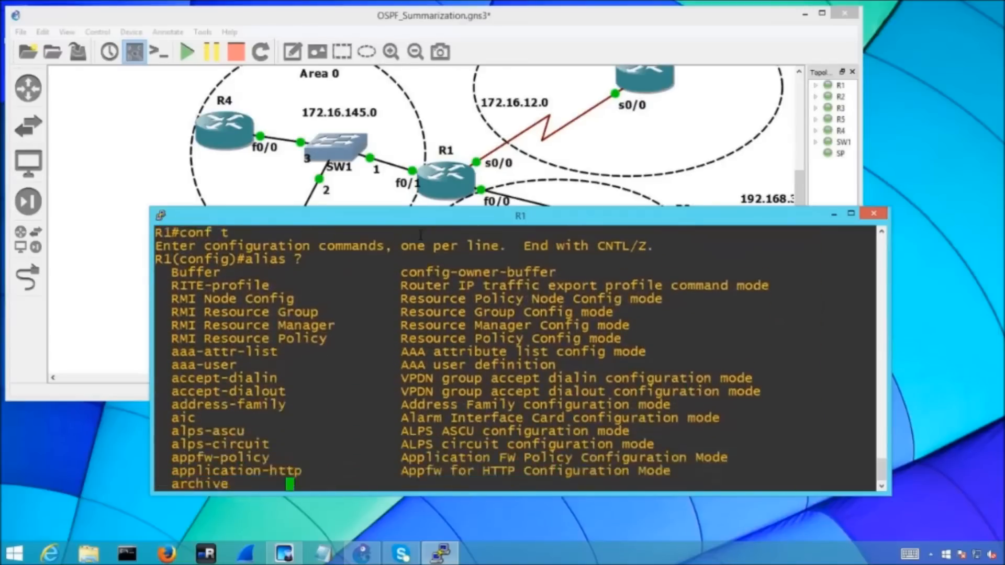
pyautogui.press('space')
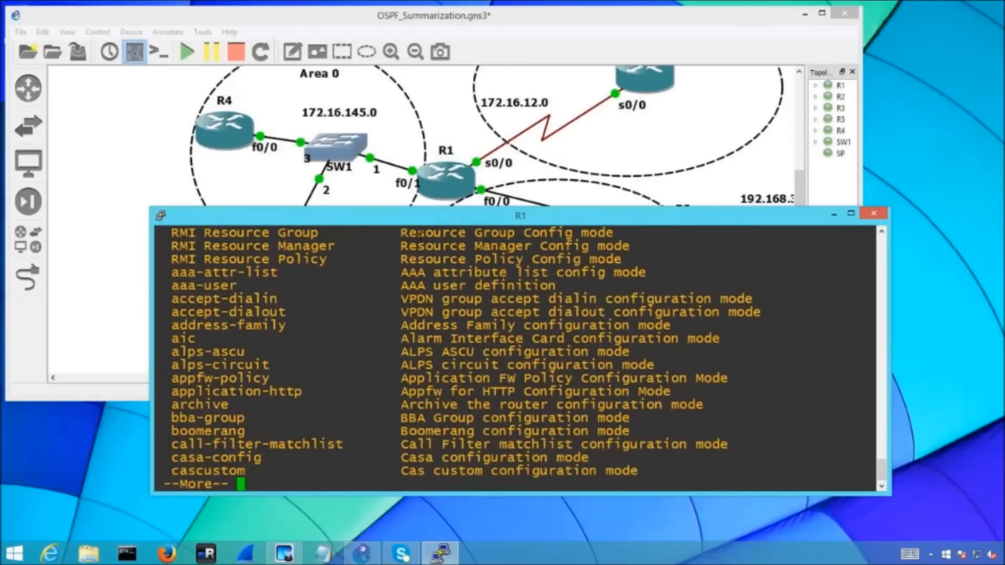
pyautogui.press('space')
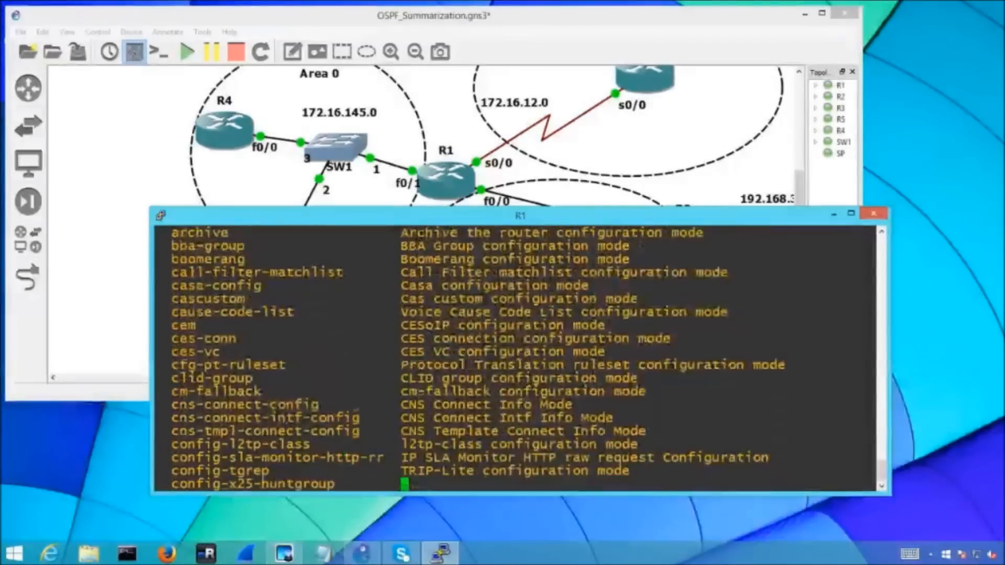
pyautogui.write('alias')
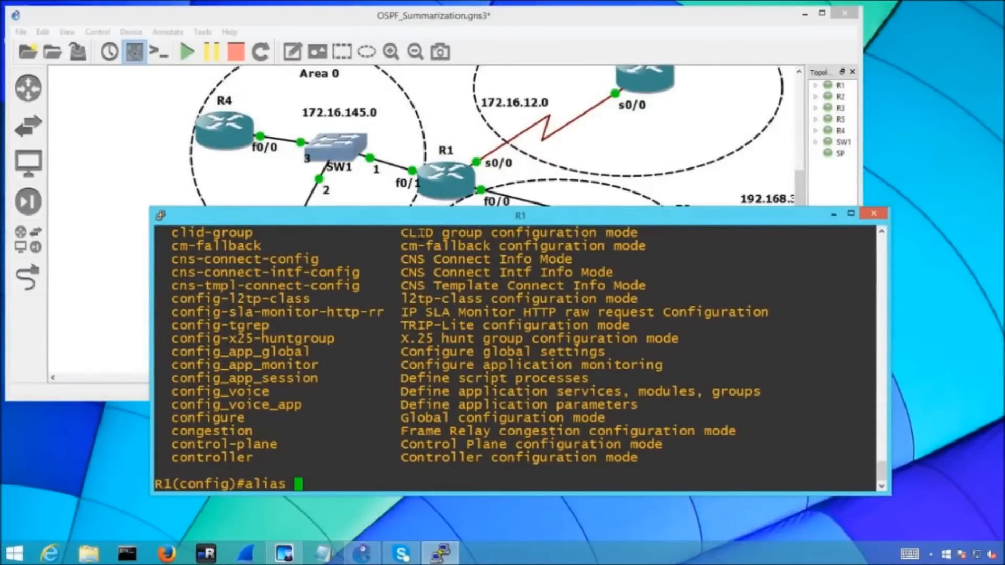
pyautogui.write('ex')
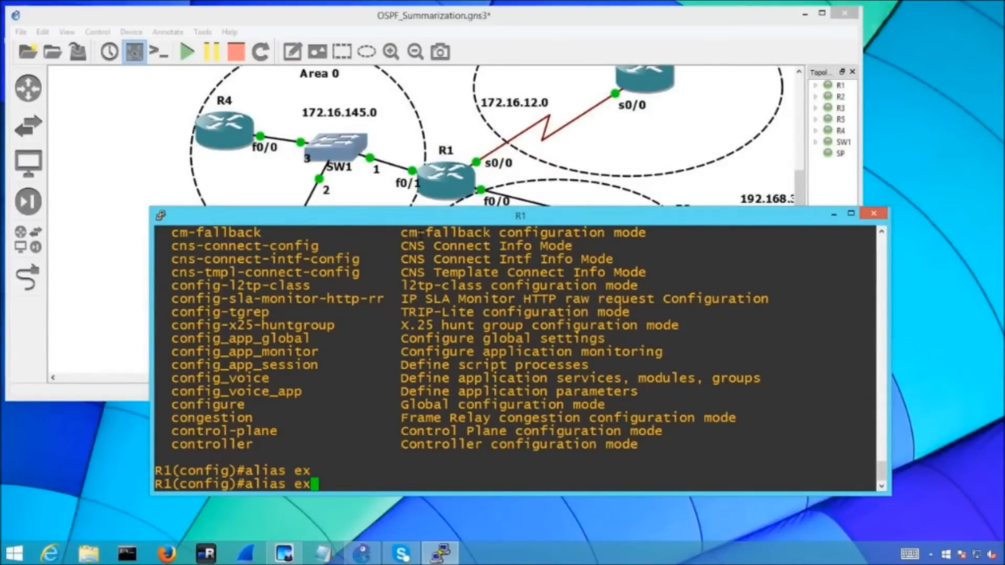
# Step: Check alias exec help, then define exec alias sir as show ip route
pyautogui.write('ec ?')
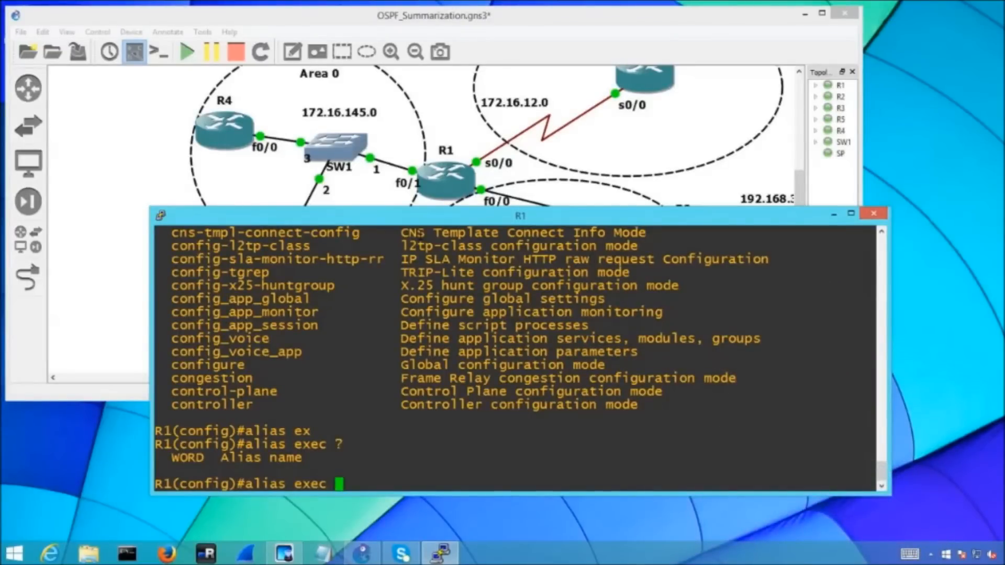
pyautogui.write('sir')
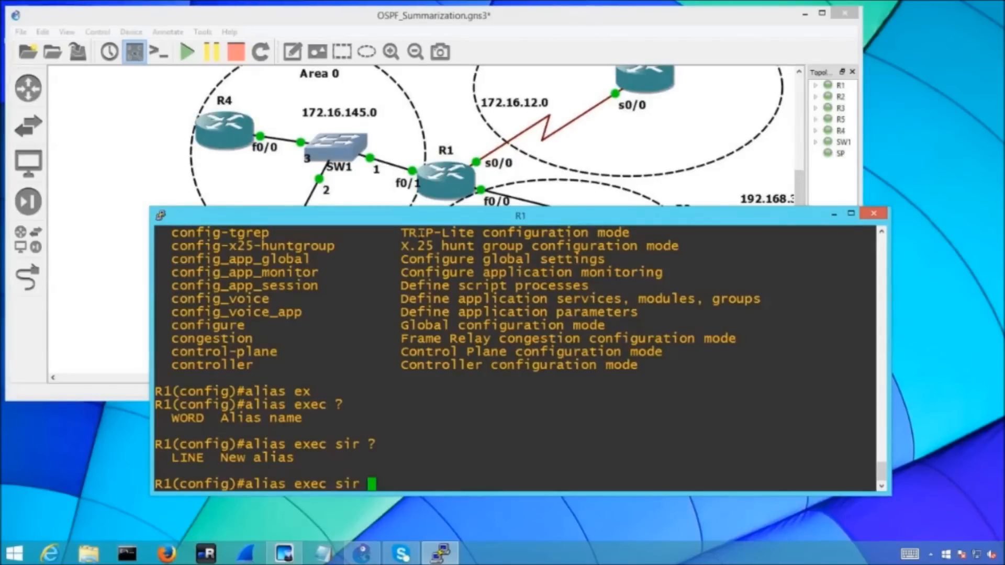
pyautogui.write('show ip')
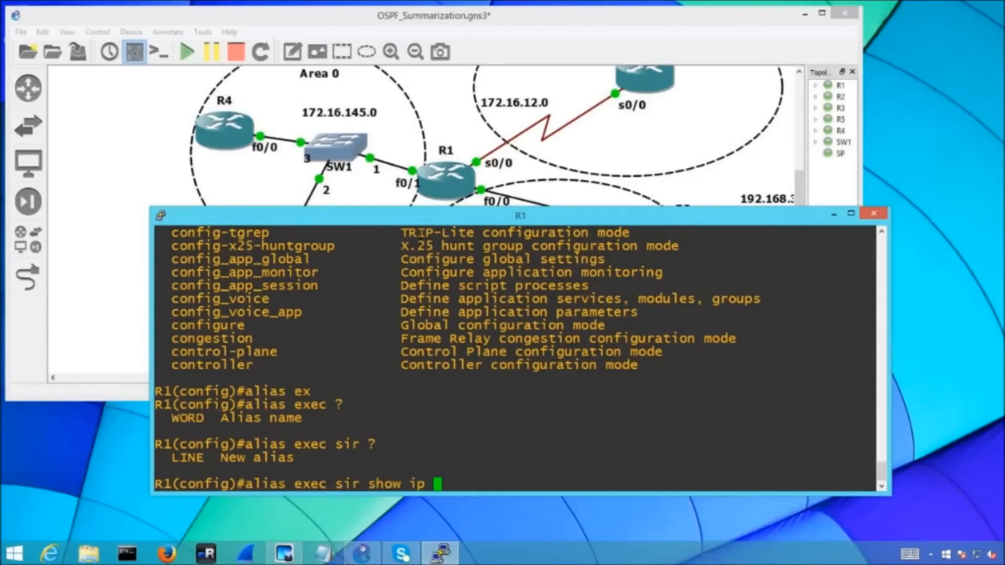
pyautogui.press('Return')
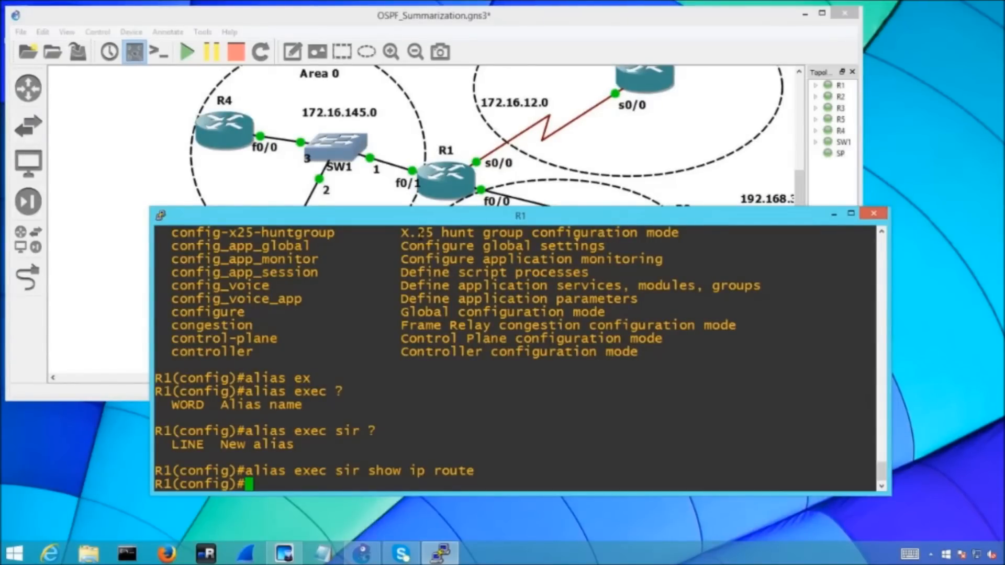
# Step: Verify the routing table from config mode with do sir, then start another alias
pyautogui.write('do s')
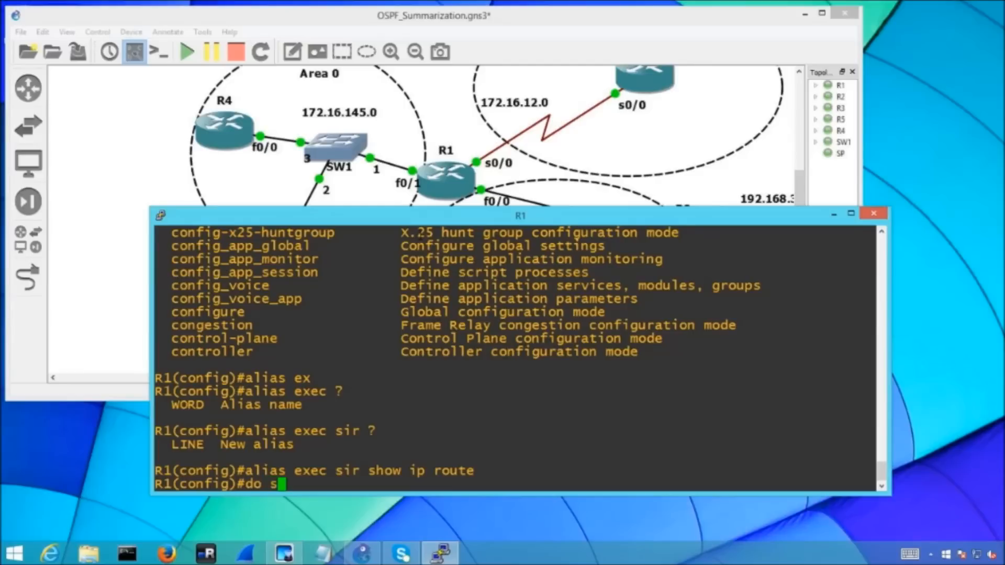
pyautogui.write('i')
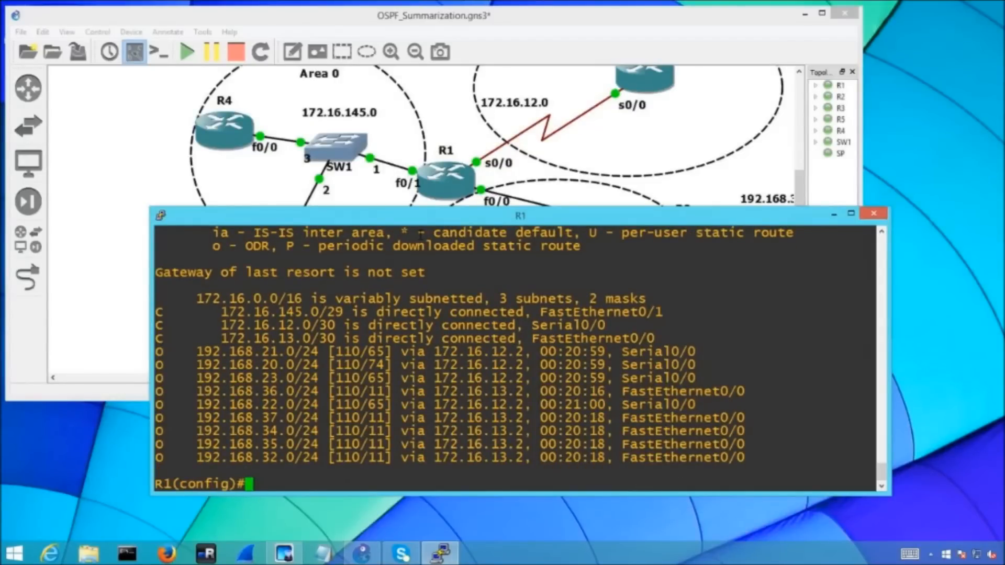
pyautogui.write('alias')
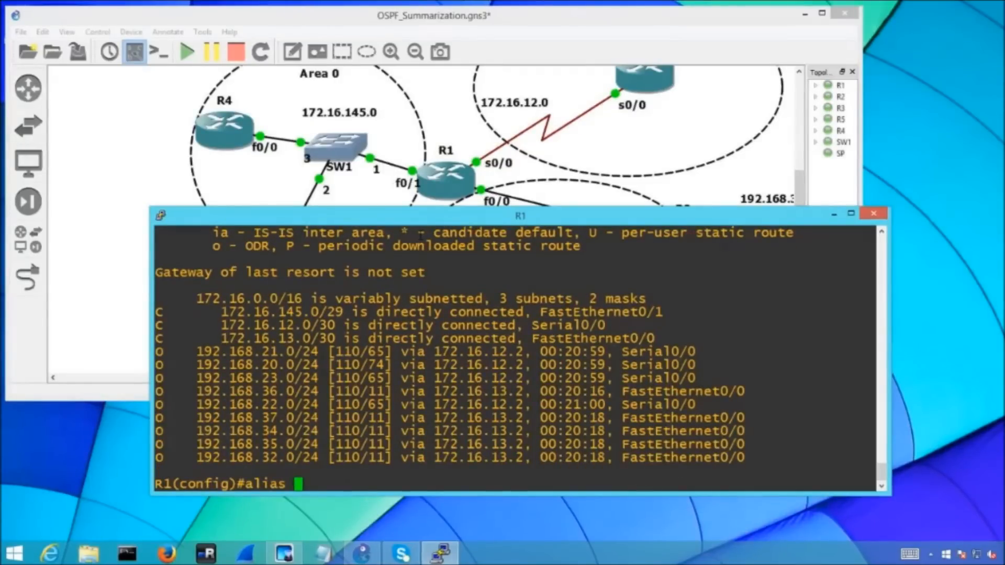
# Step: Define exec alias siib as show ip int br and confirm three interfaces up with do siib
pyautogui.write('exec')
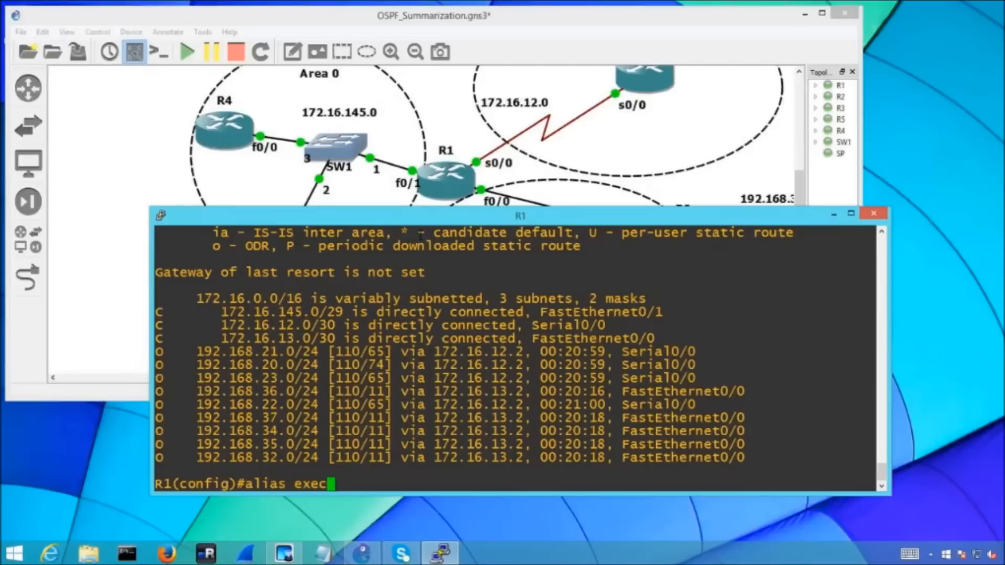
pyautogui.write('?')
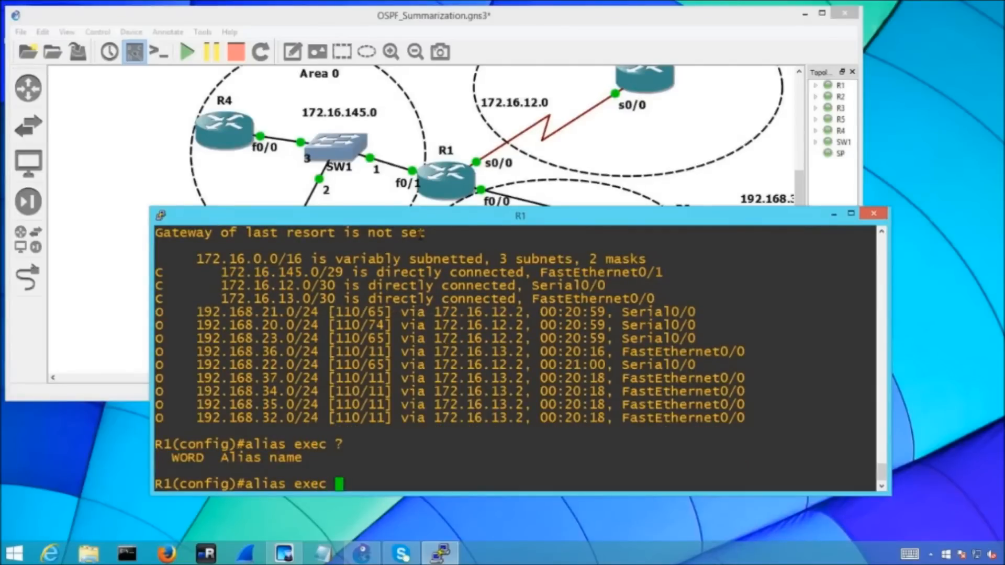
pyautogui.write('sii')
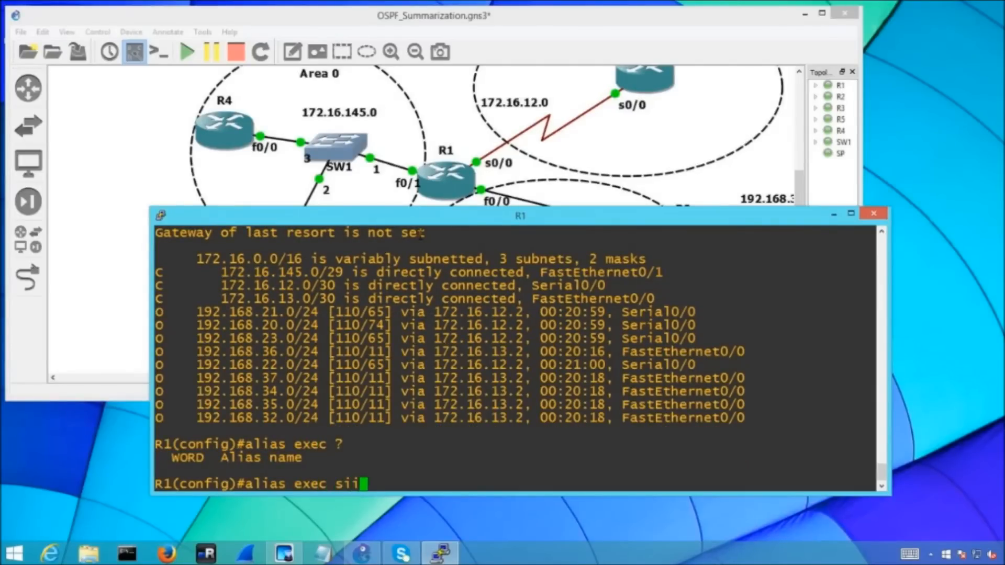
pyautogui.write('b')
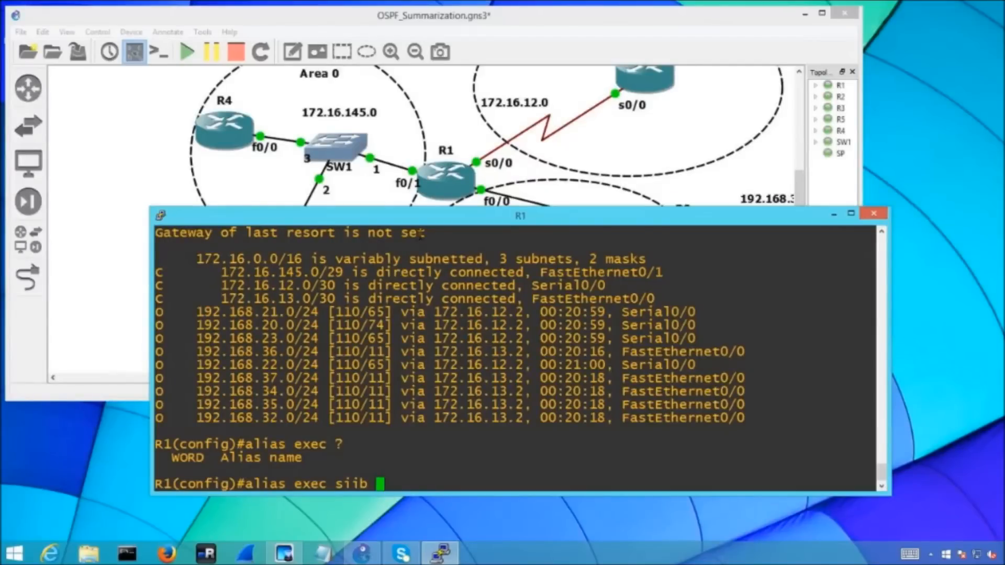
pyautogui.write('show')
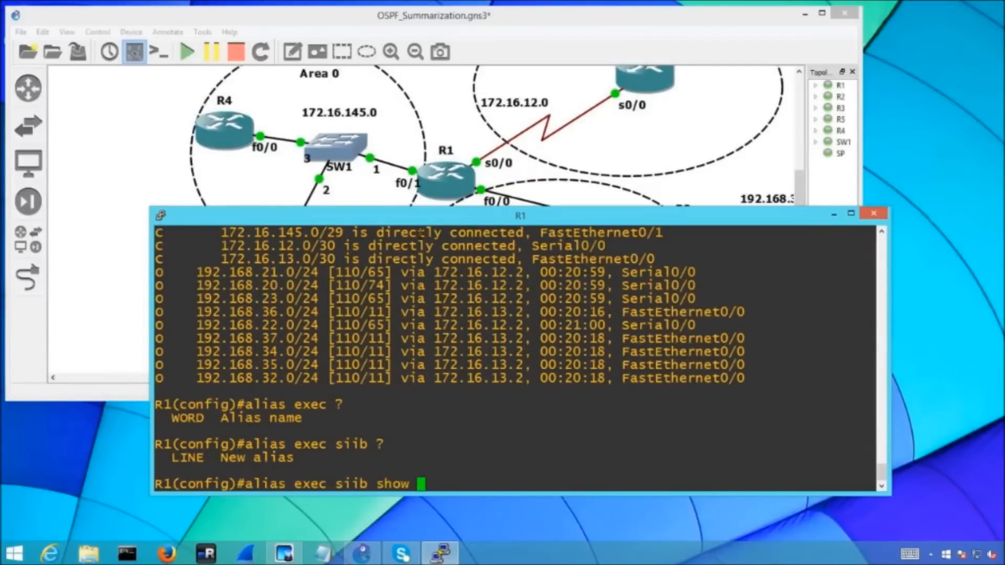
pyautogui.write('ip int br')
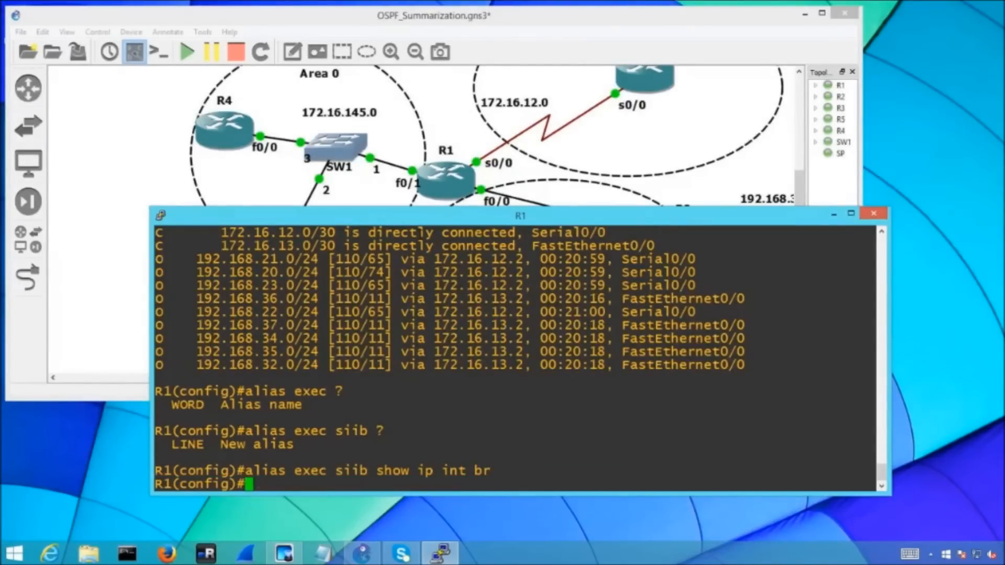
pyautogui.write('do siib')
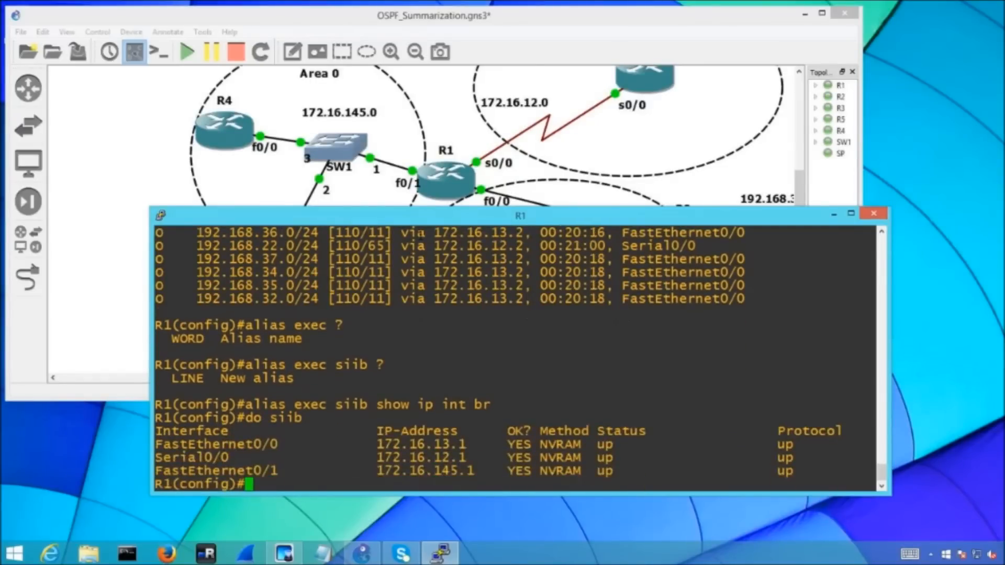
# Step: Return to privileged exec with end and run siib and sir directly at the R1# prompt
pyautogui.write('end')
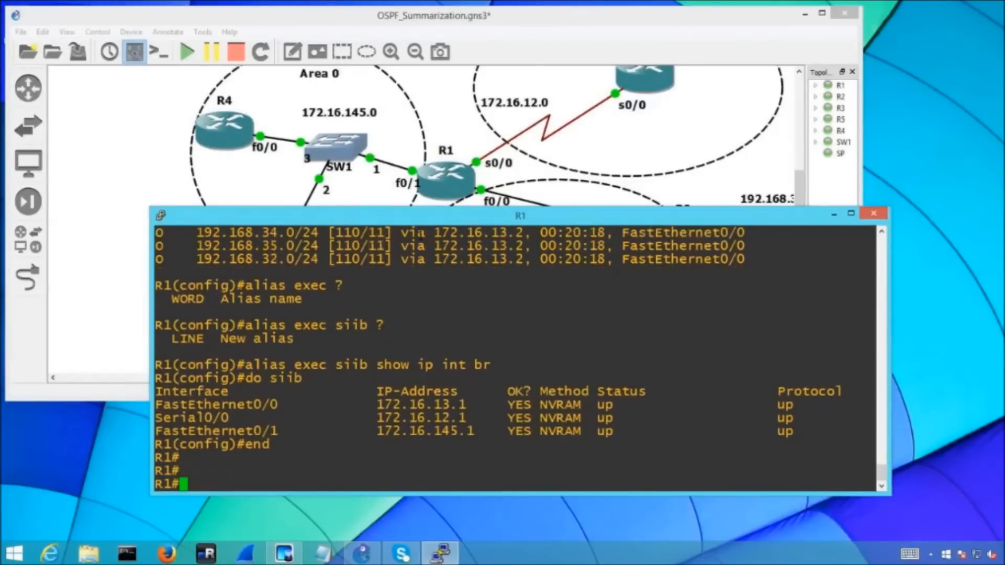
pyautogui.write('siib')
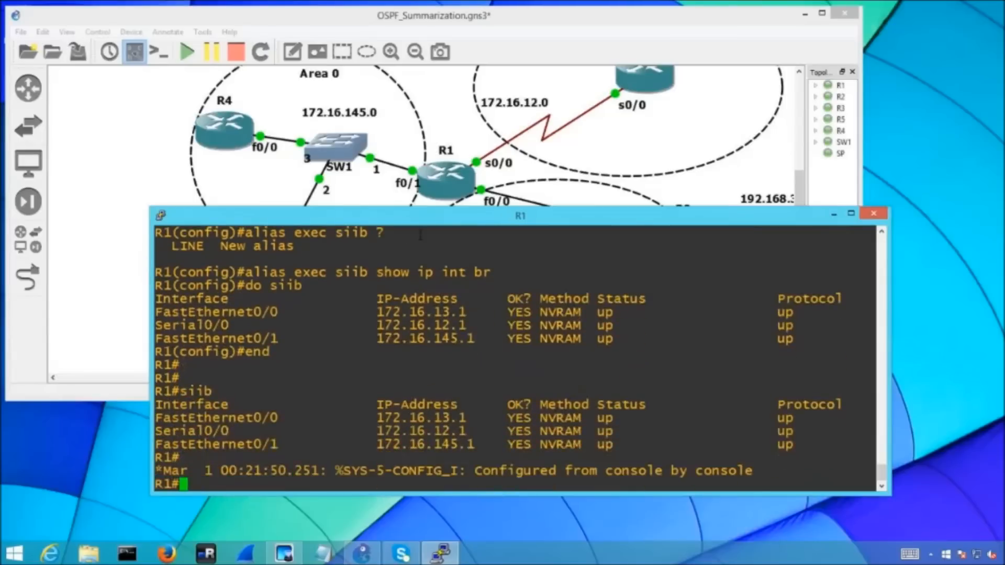
pyautogui.write('sir')
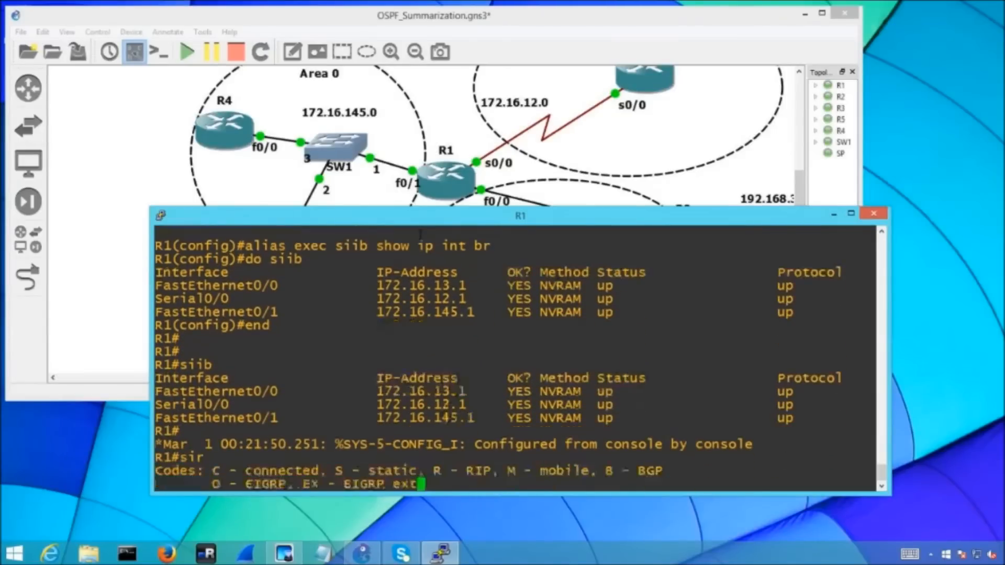